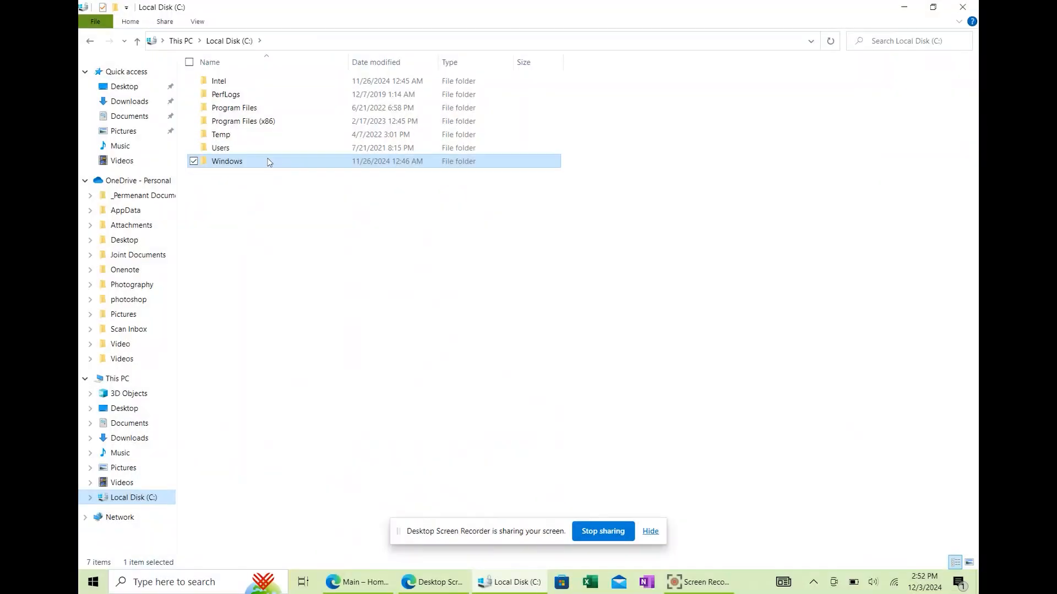
- Browse to Program Files (x86)\Microsoft\Edge\Application and bring up the context menu for msedge.exe
click(242, 121)
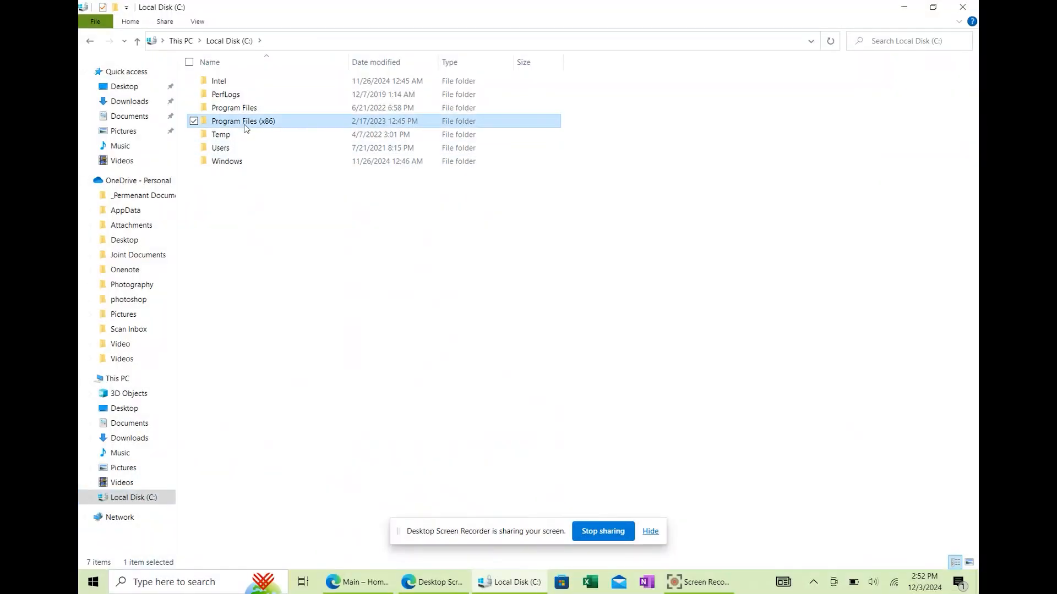
double_click(243, 121)
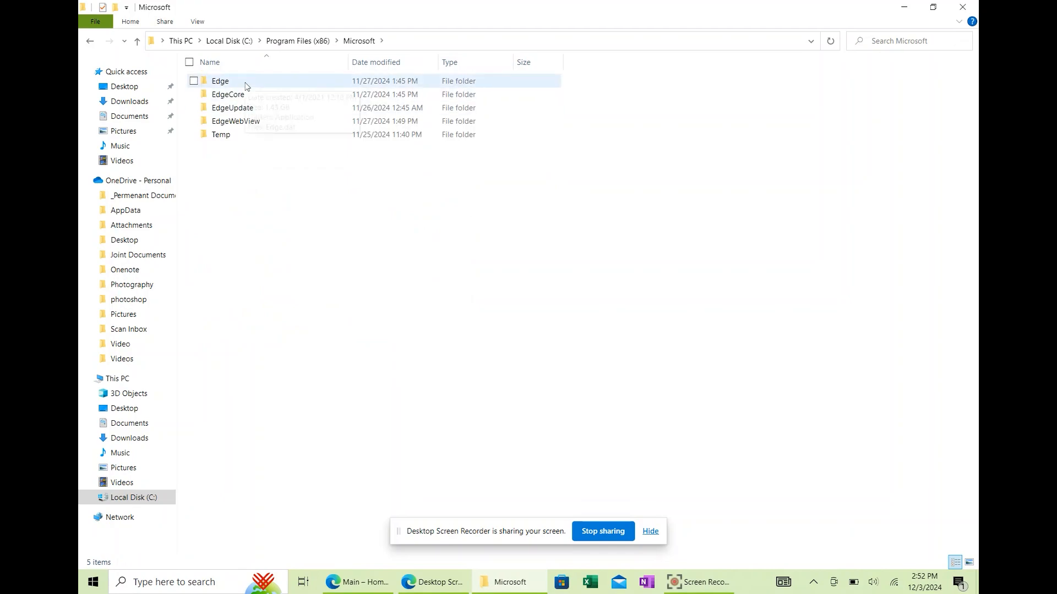
double_click(221, 80)
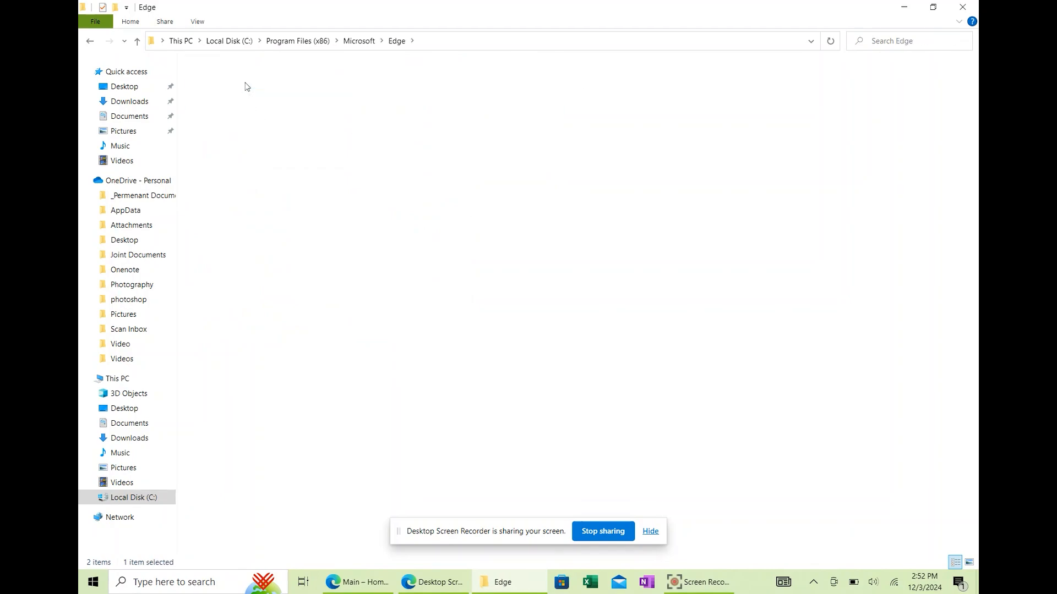
click(231, 135)
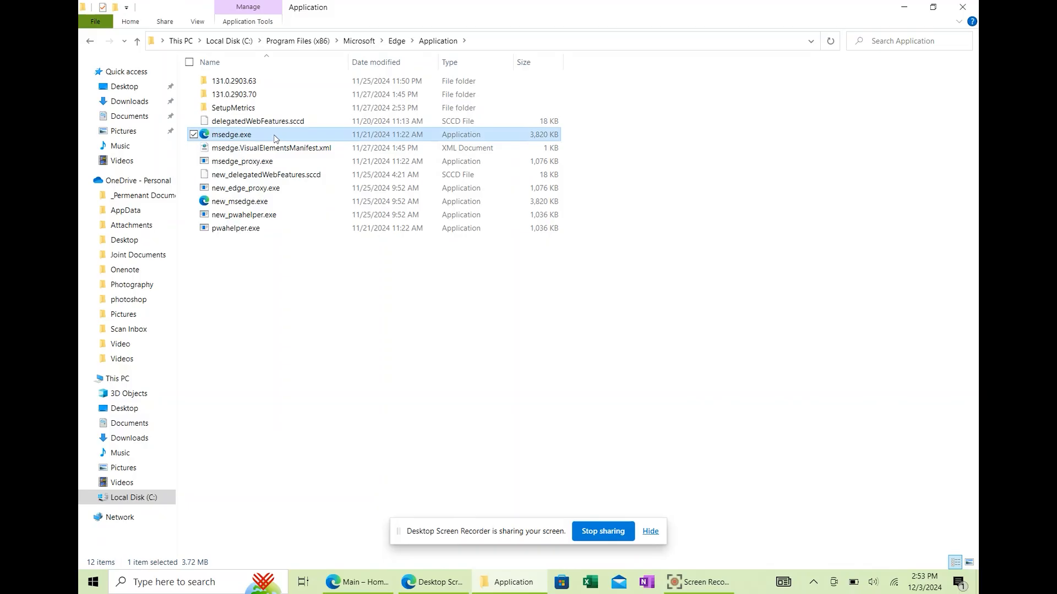
right_click(231, 134)
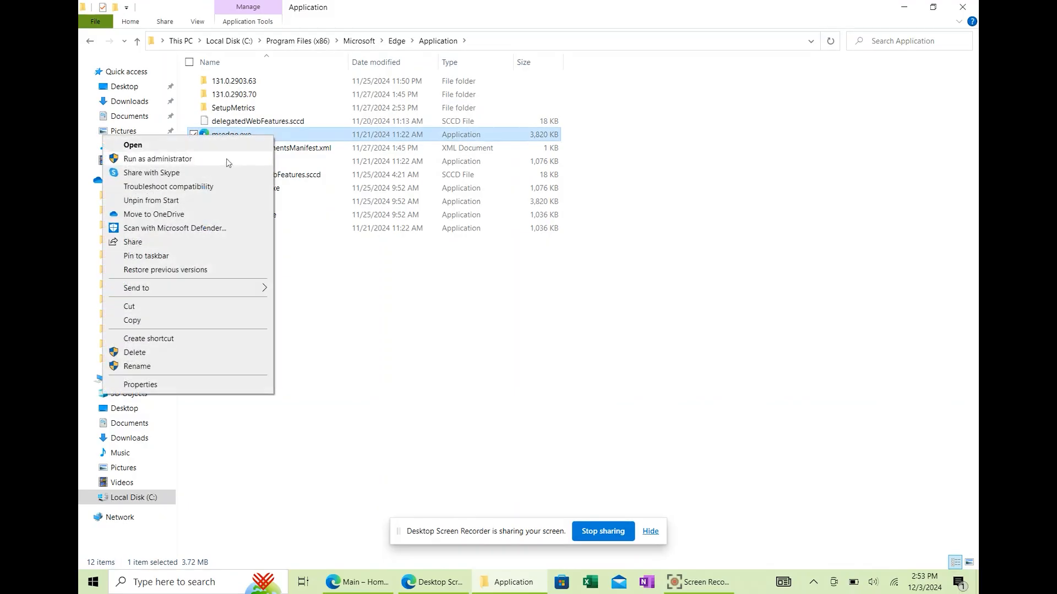
mouse_move(209, 228)
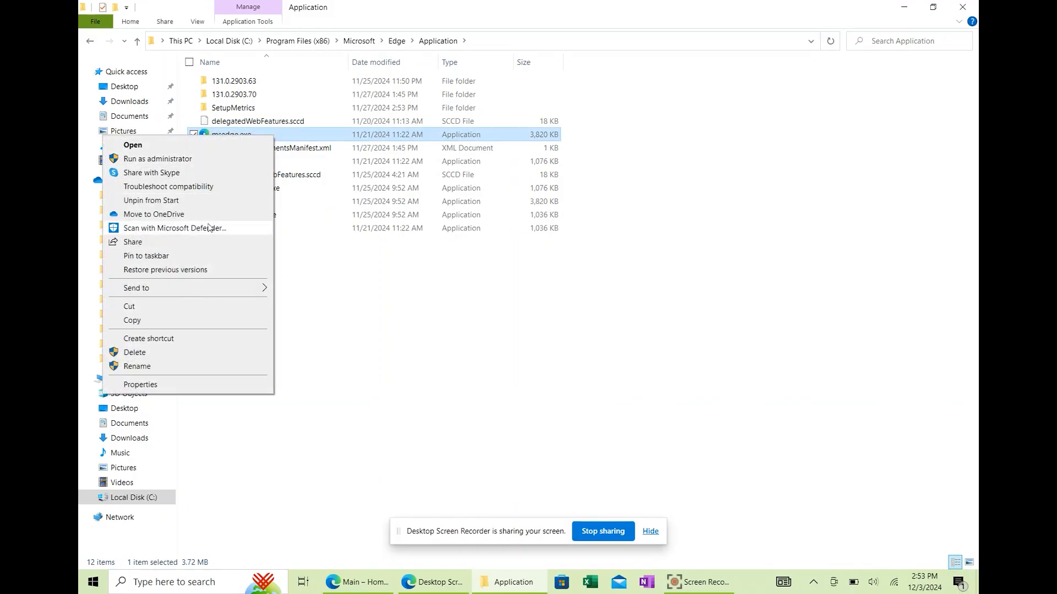
mouse_move(209, 325)
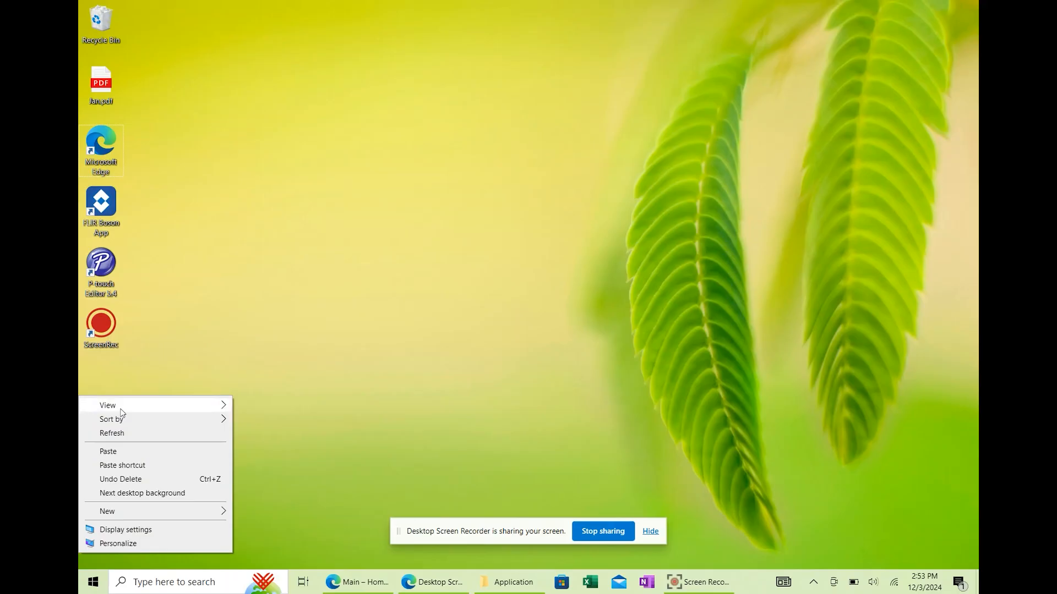
mouse_move(196, 518)
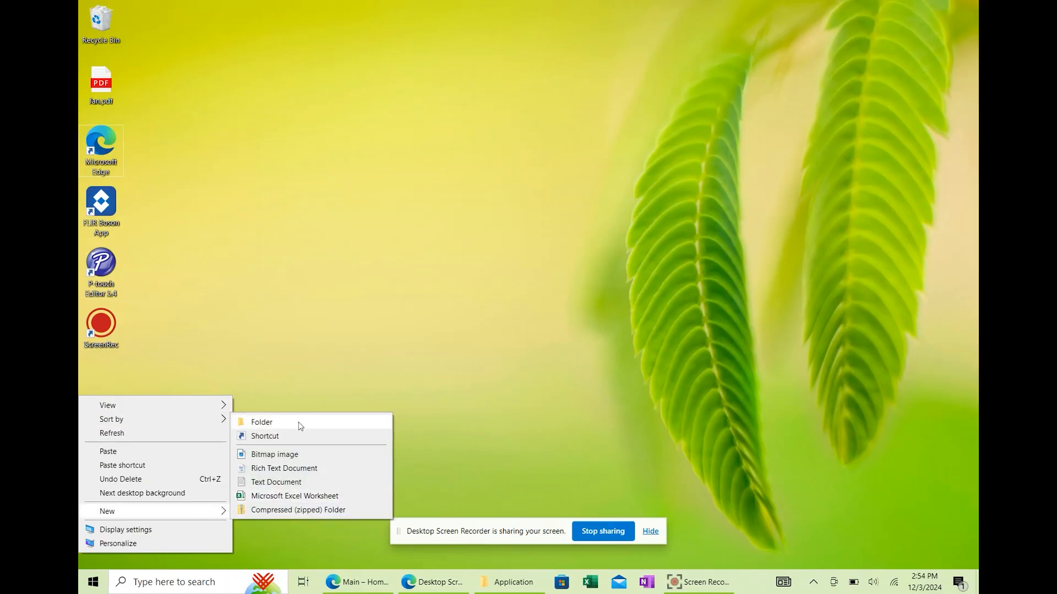
click(266, 435)
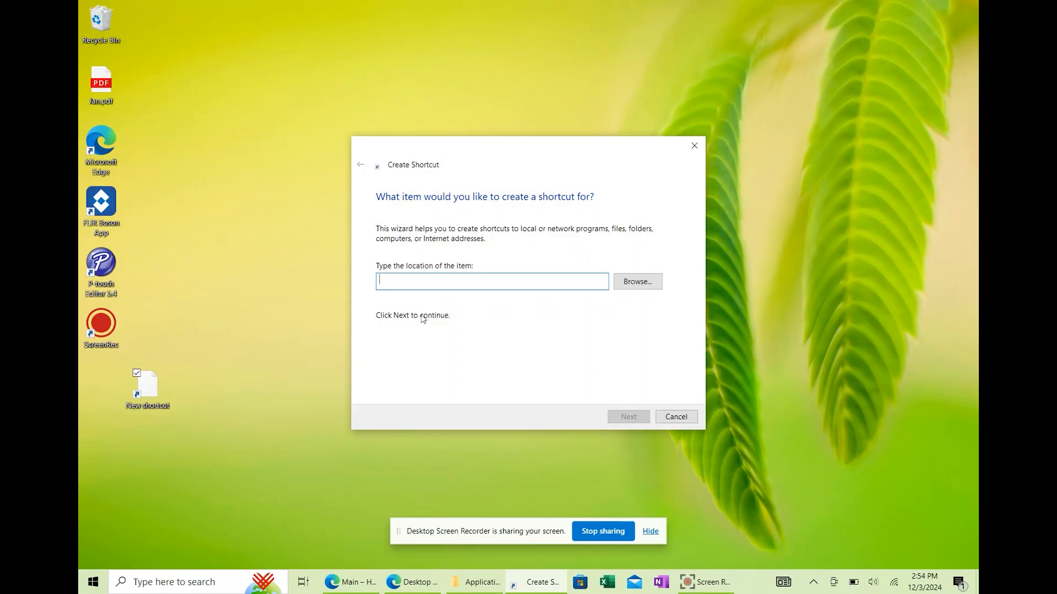
text("C:\Program Files (x86)\Microsoft\Edge\Application\msedge.exe")
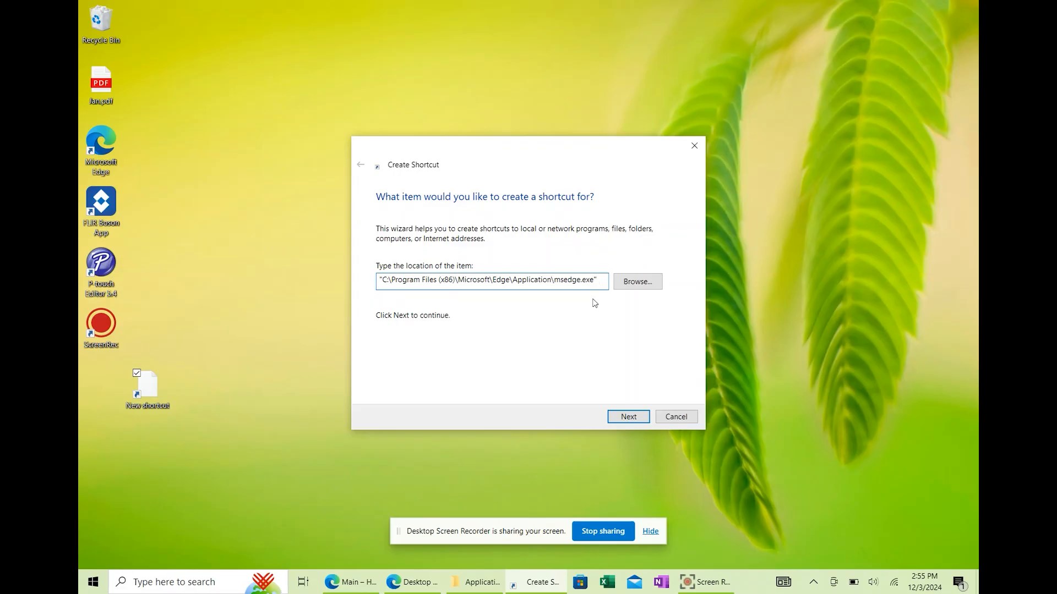
text(--ki)
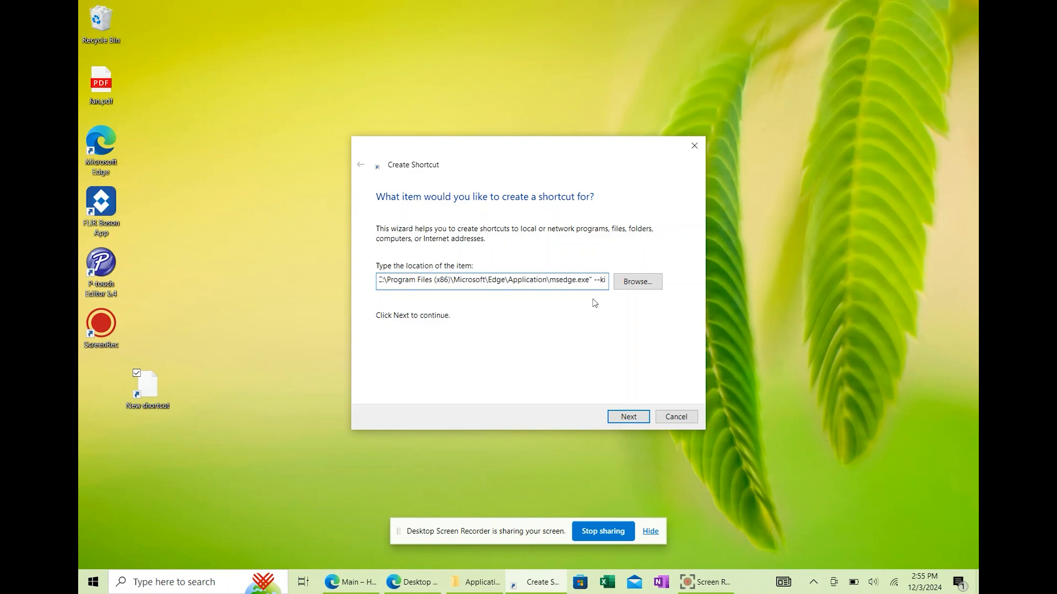
text(http://homeassistant.local:8123/)
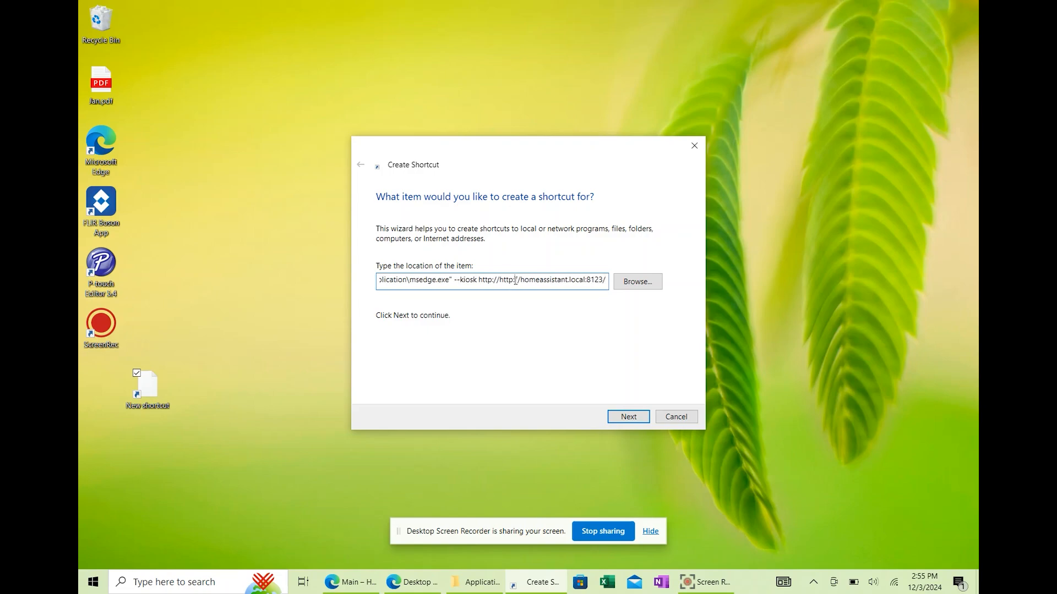
mouse_move(562, 304)
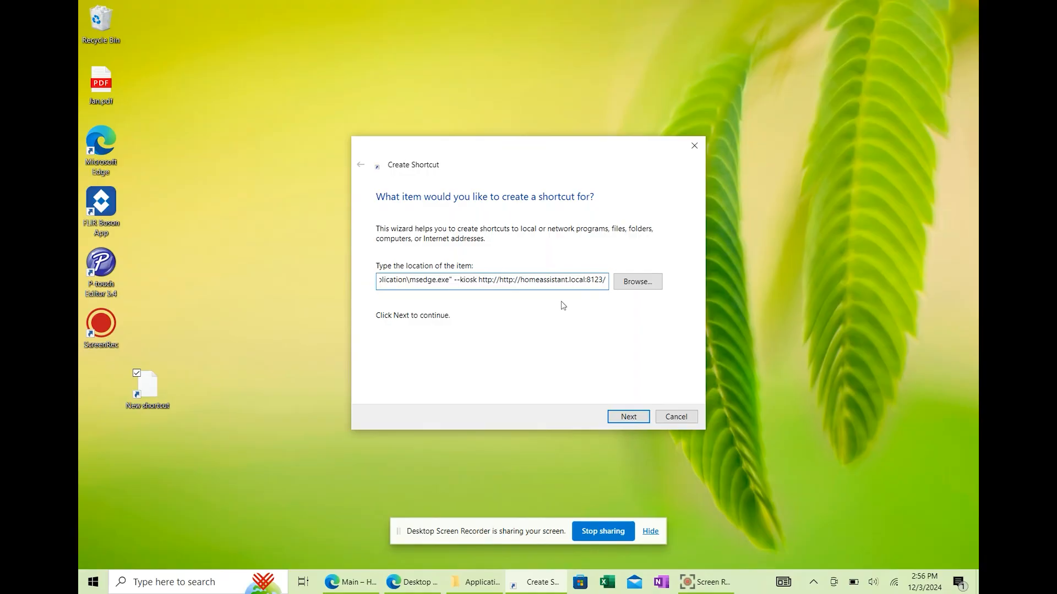
click(626, 416)
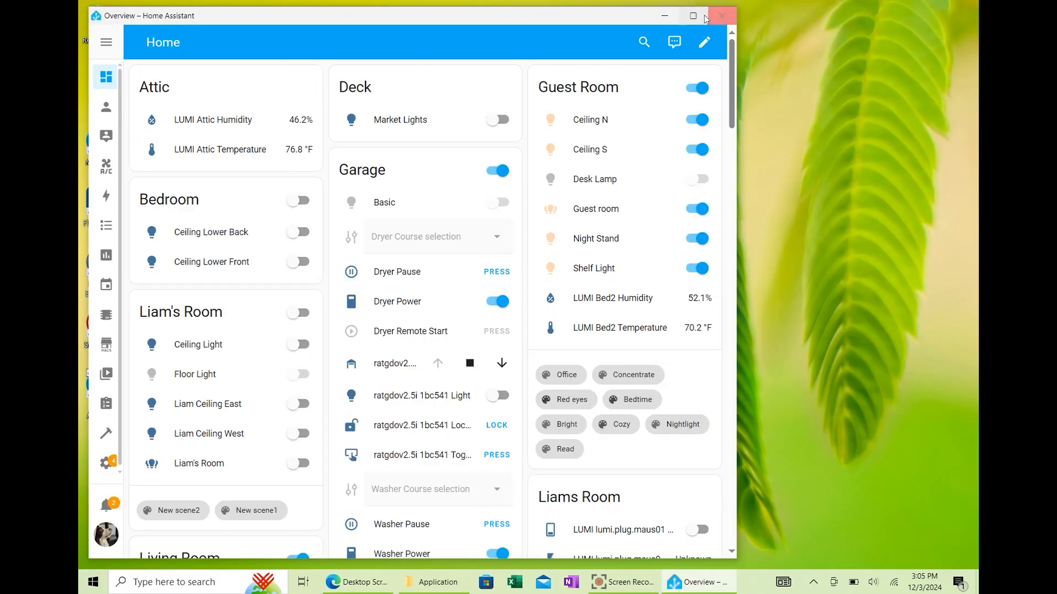
click(692, 15)
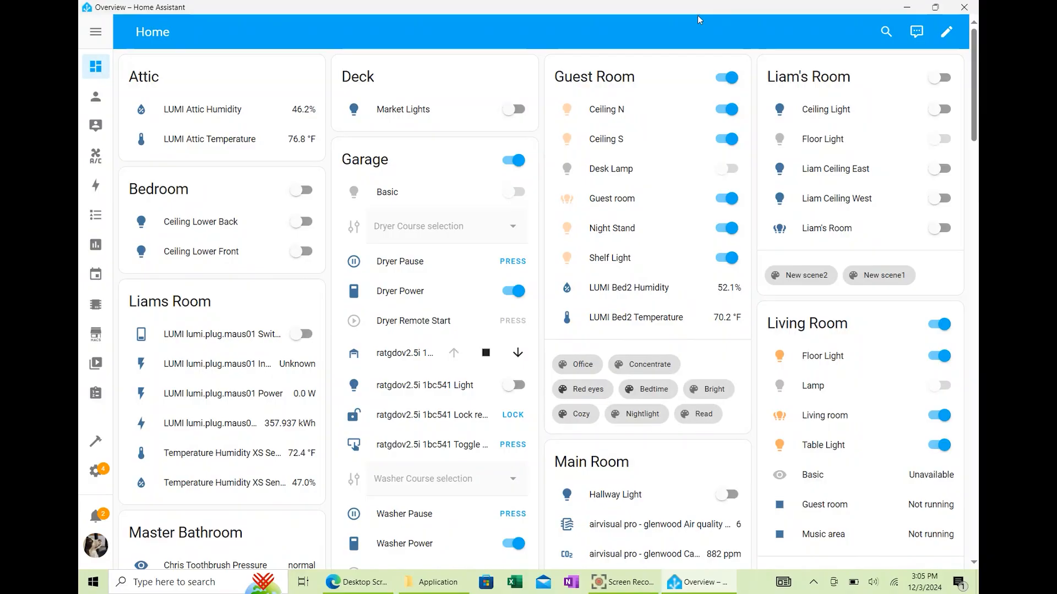
- Turn on 'Automatically hide the taskbar in tablet mode' in Taskbar settings and return to the dashboard
text(tas)
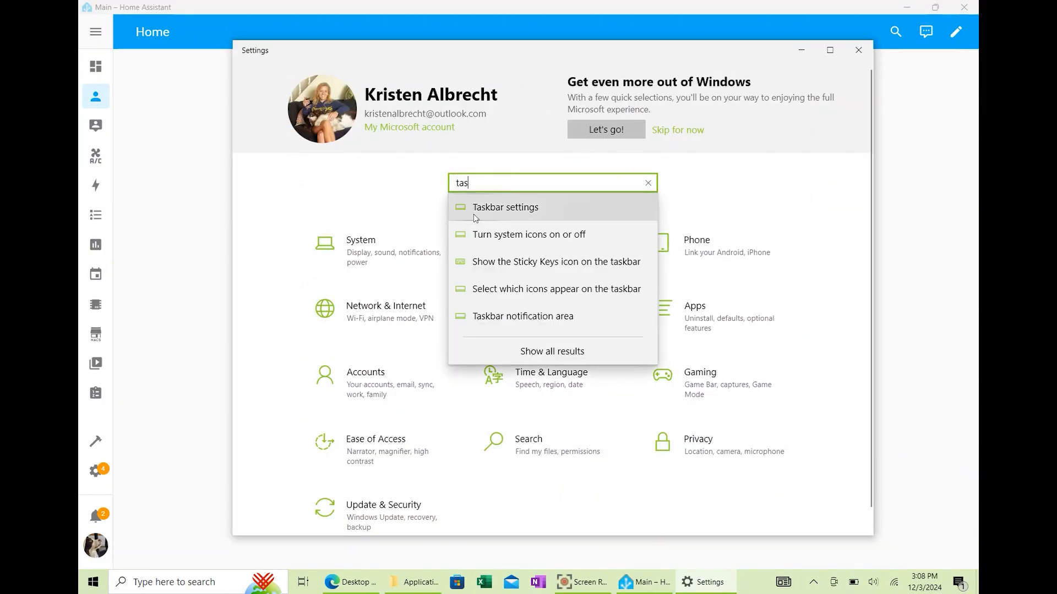
click(505, 207)
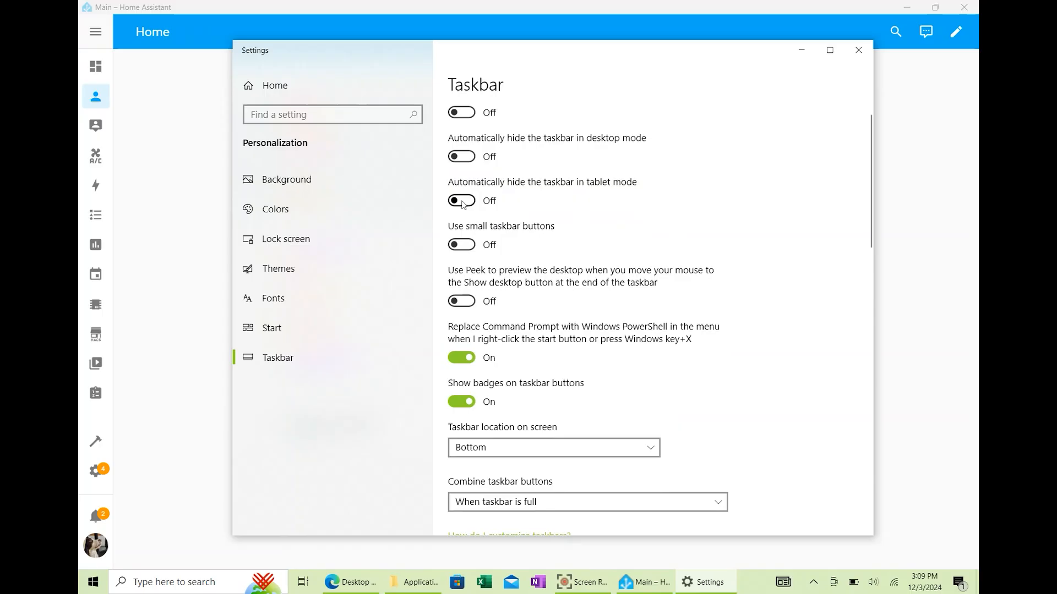
click(462, 200)
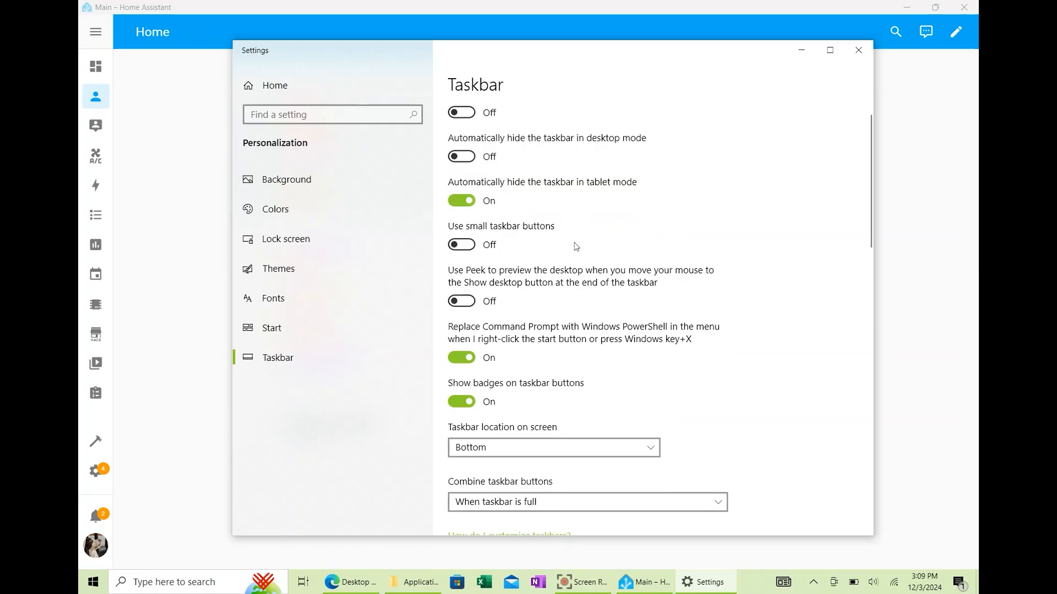
scroll(down, 3)
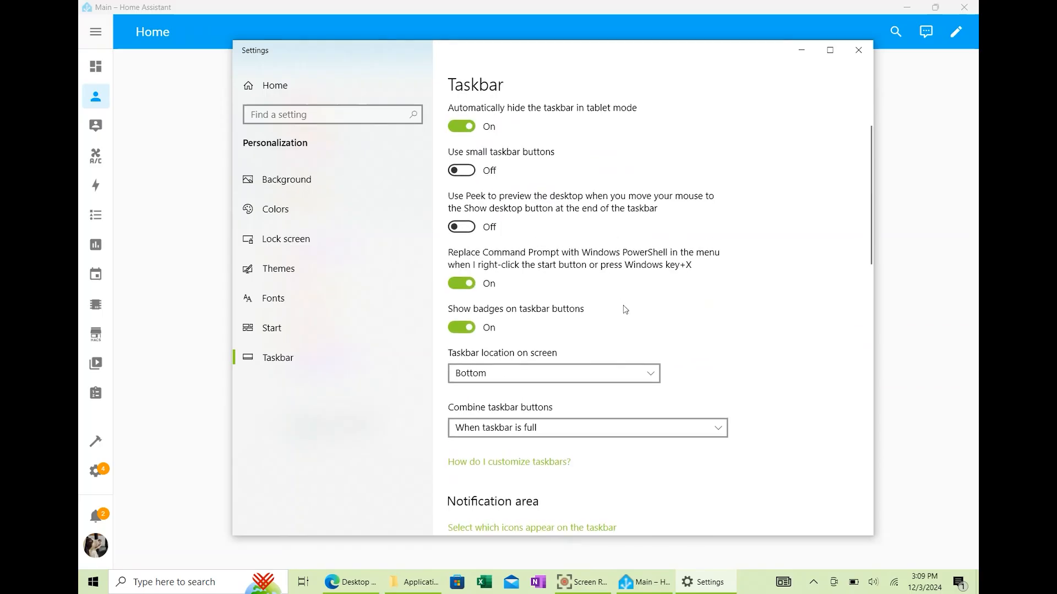
scroll(down, 3)
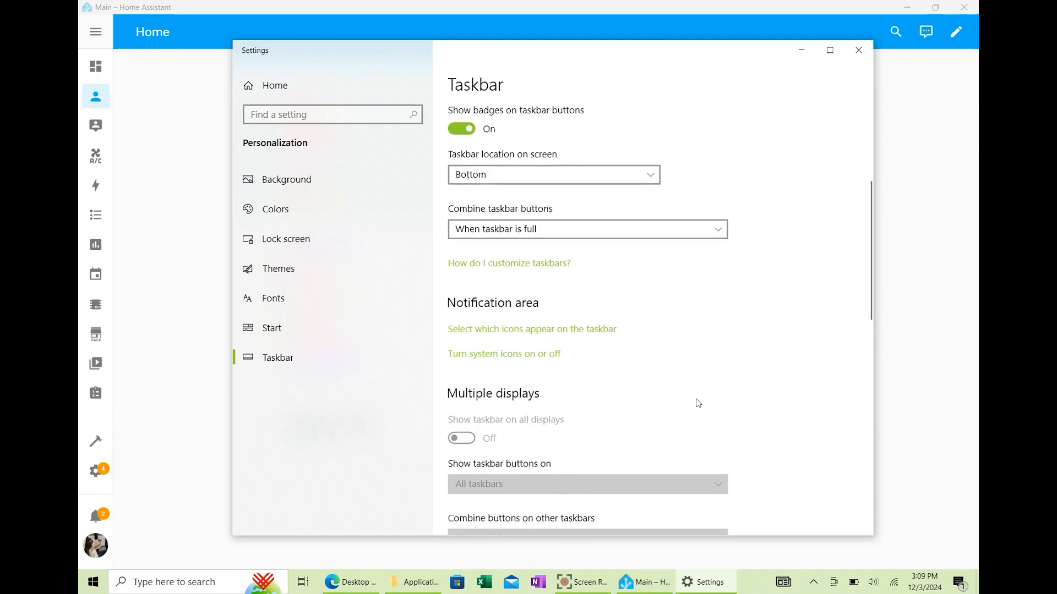
click(856, 50)
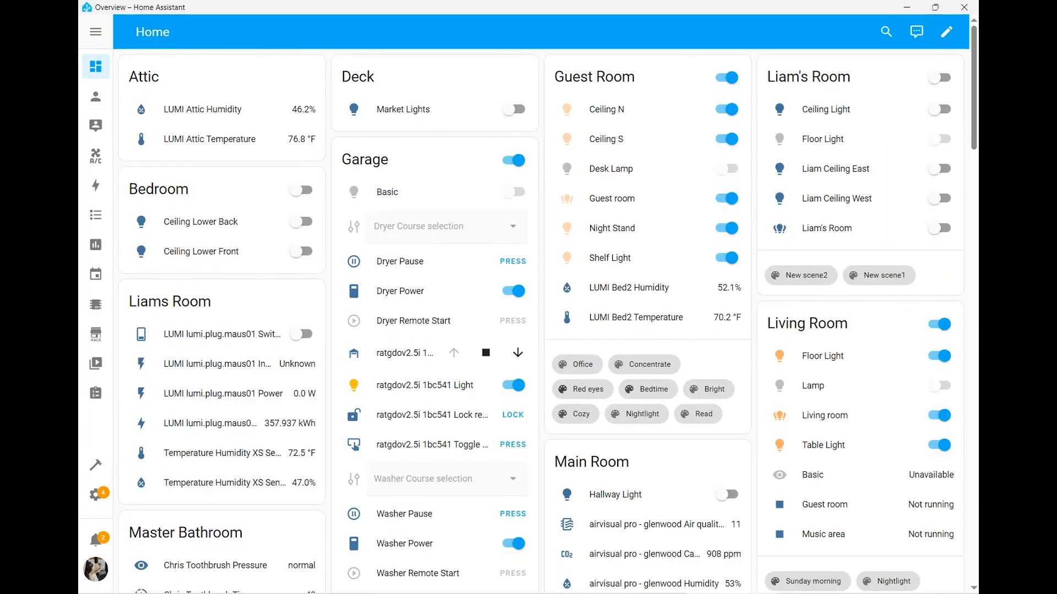